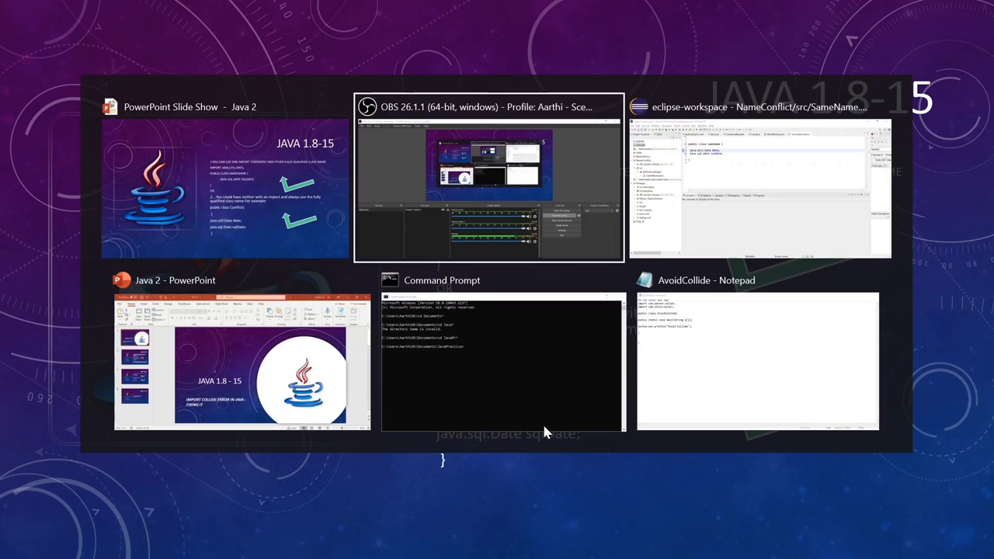
Bring the Eclipse workspace showing SameName.java to the front from the task switcher
{"action": "left_click", "coordinate": [758, 186]}
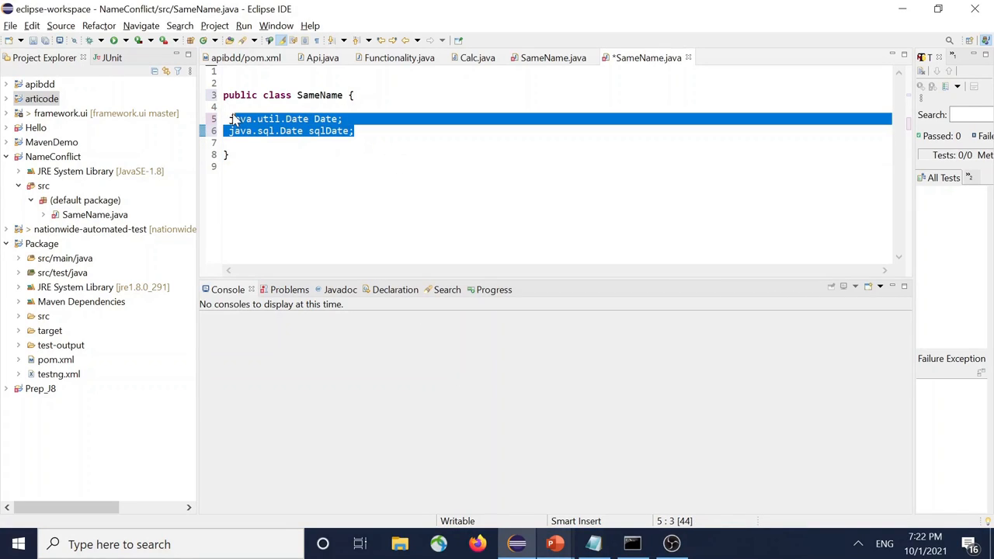
Delete the two Date fields and add colliding imports for java.util.Date and java.sql.Date
{"action": "key", "text": "Delete"}
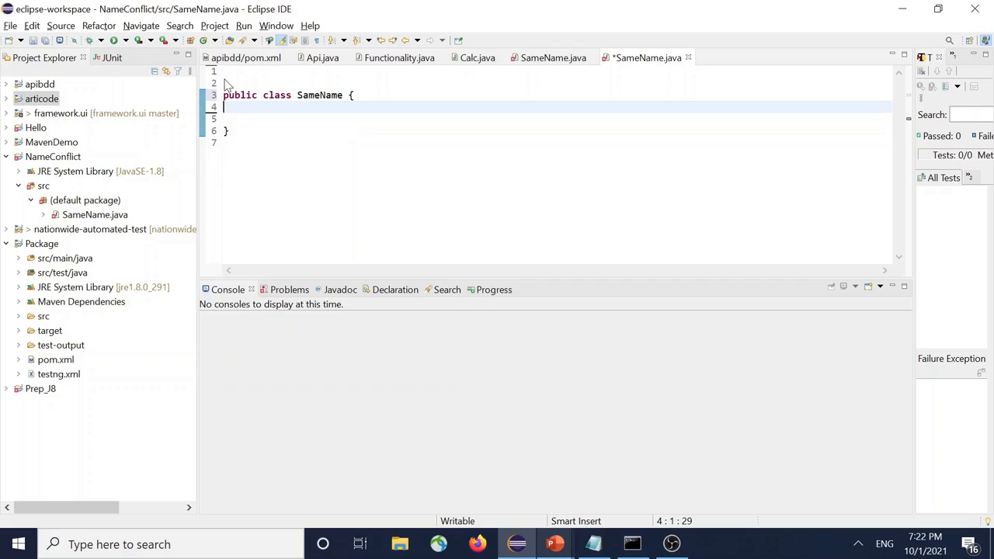
{"action": "type", "text": "import java."}
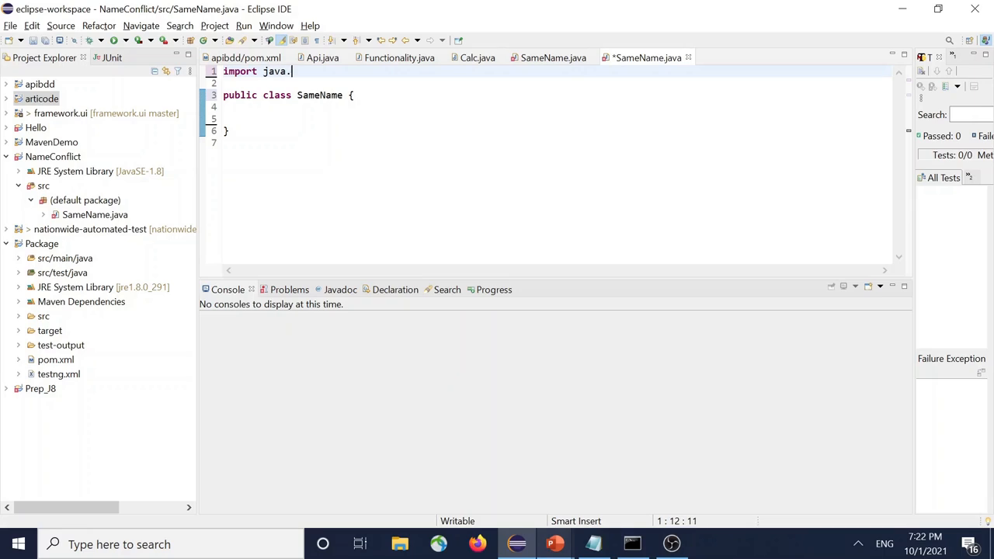
{"action": "type", "text": "util.Date;"}
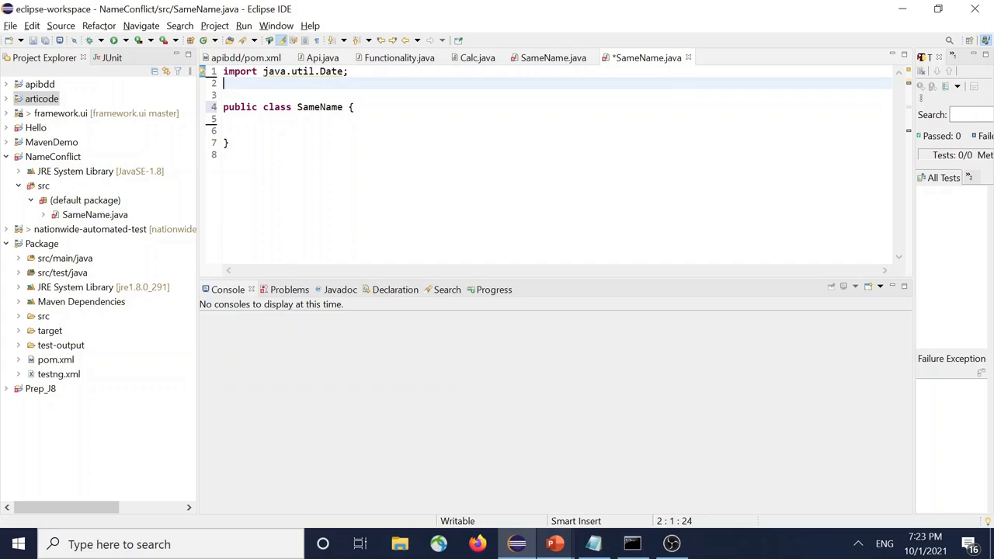
{"action": "type", "text": "import"}
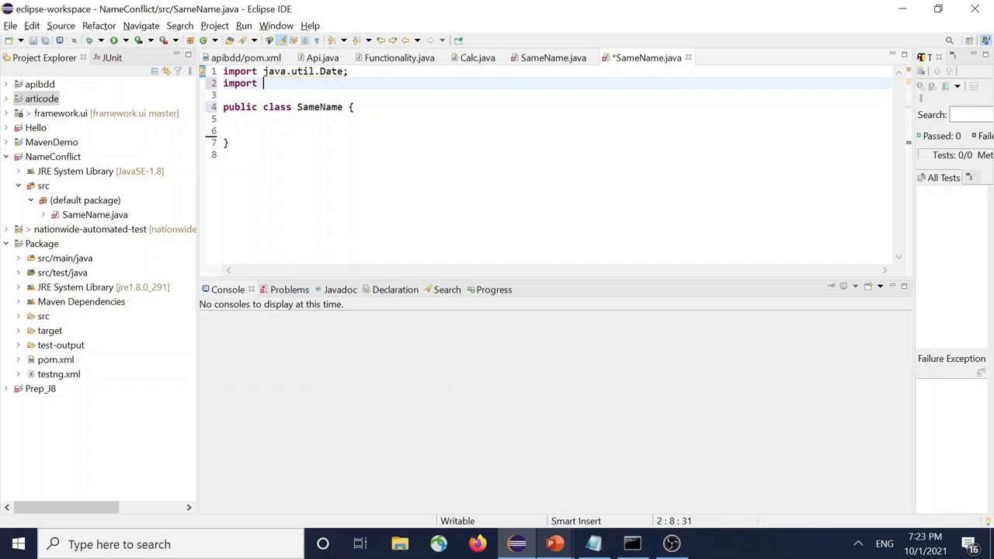
{"action": "type", "text": "java."}
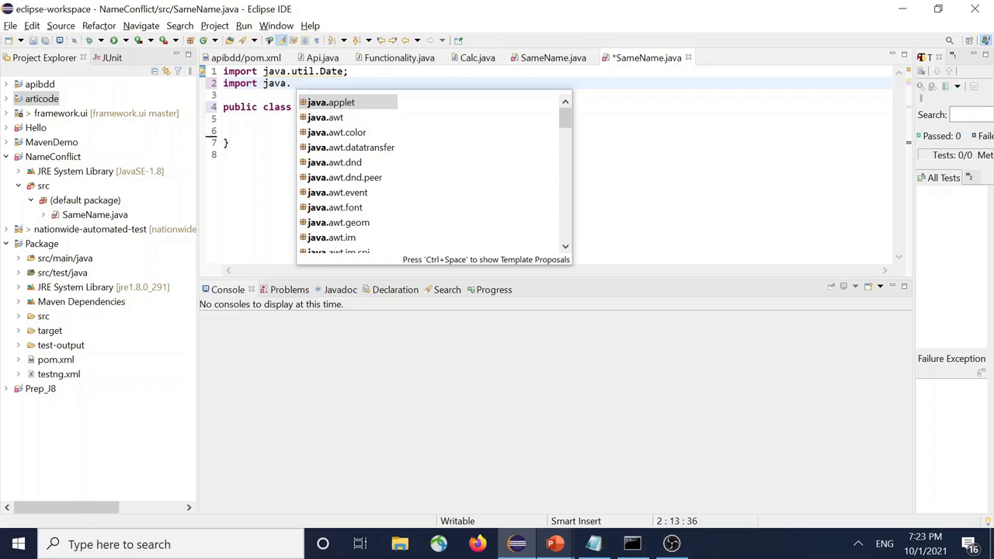
{"action": "type", "text": "sql.Date;"}
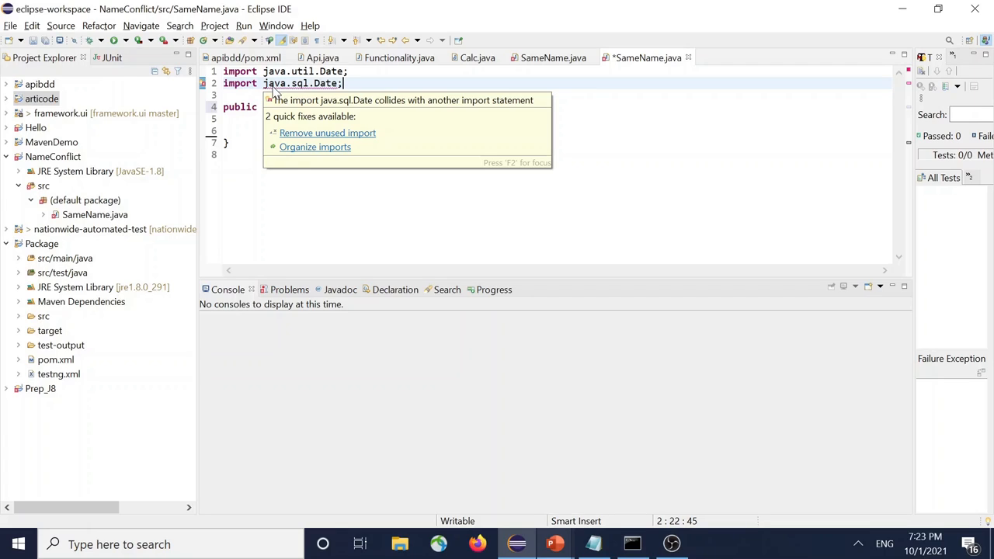
Dismiss the collision popup and delete the java.sql.Date import line
{"action": "left_click", "coordinate": [373, 95]}
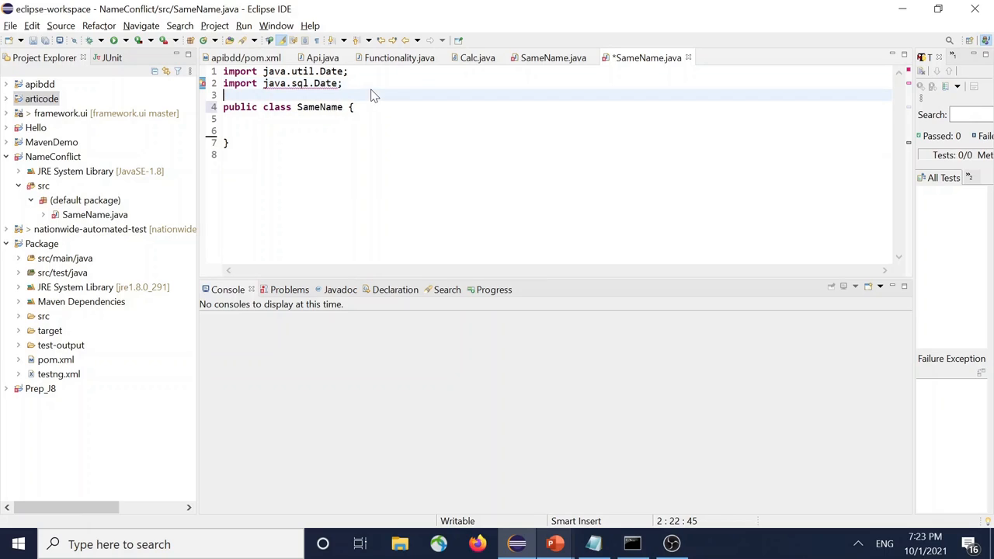
{"action": "left_click", "coordinate": [210, 84]}
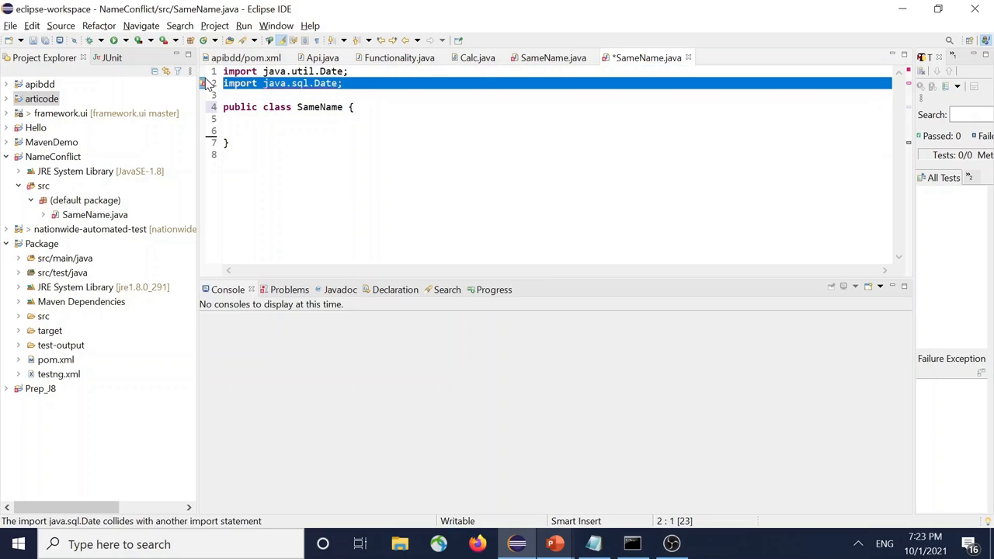
{"action": "key", "text": "Delete"}
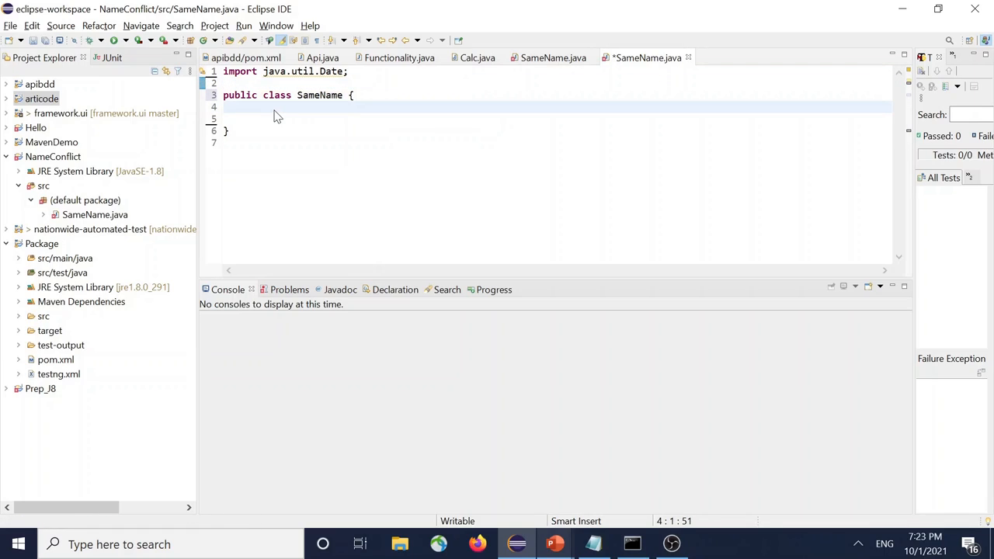
Declare a fully qualified field 'java.sql.Date sqlDate;' inside SameName
{"action": "type", "text": "java"}
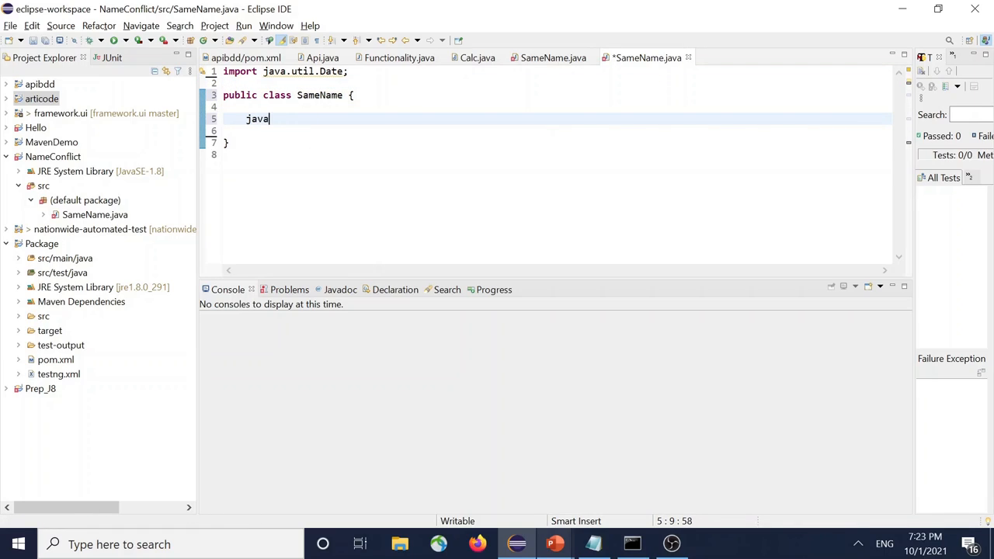
{"action": "type", "text": ".sql"}
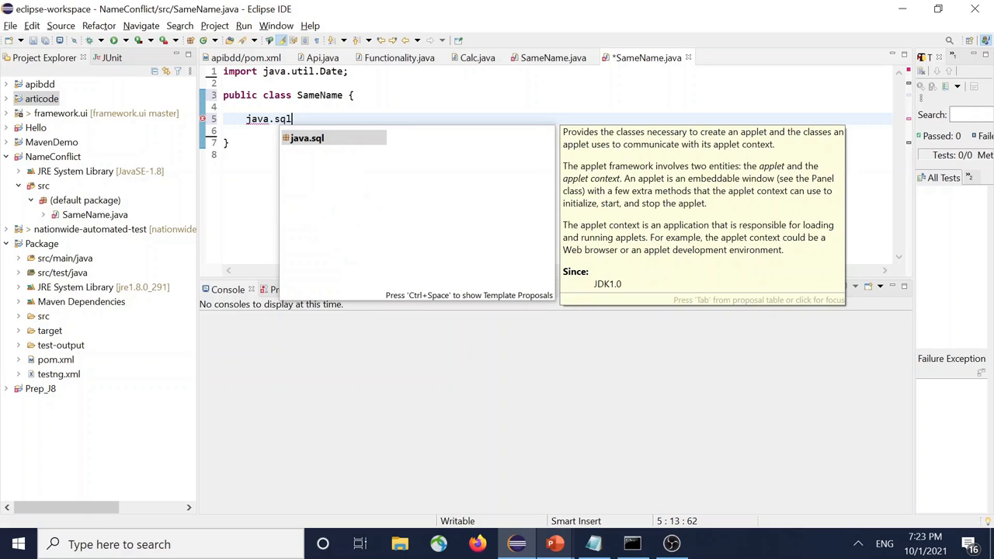
{"action": "type", "text": ".Date s"}
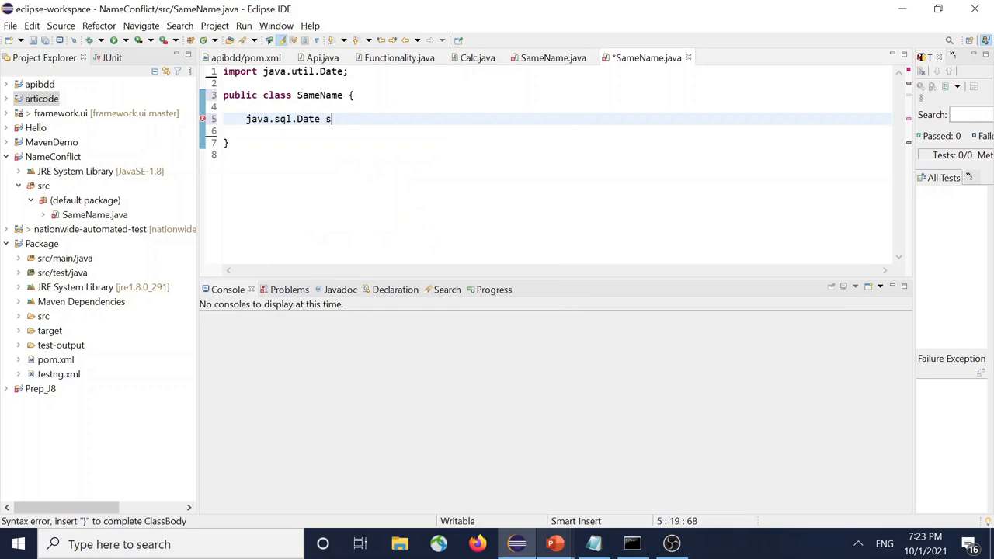
{"action": "type", "text": "qlDate;"}
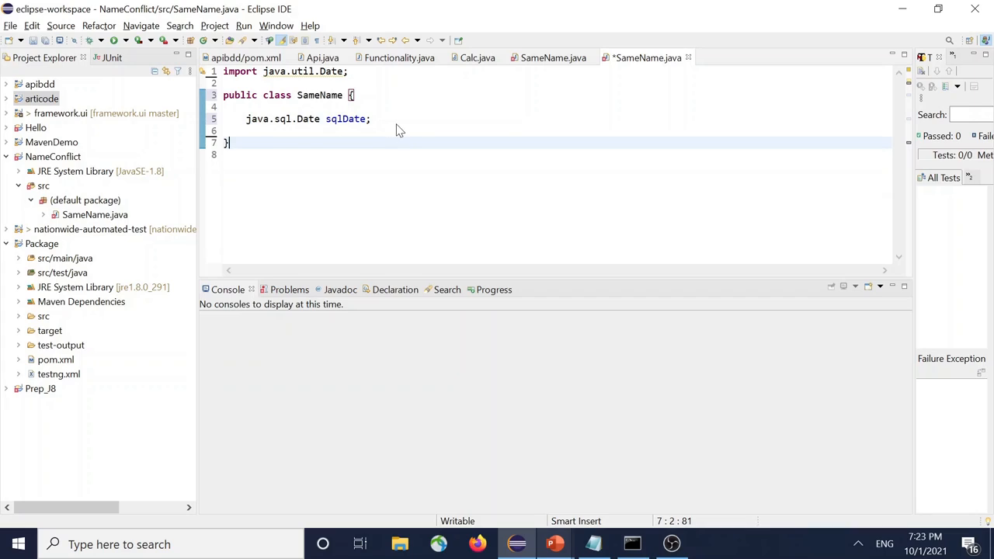
{"action": "mouse_move", "coordinate": [354, 81]}
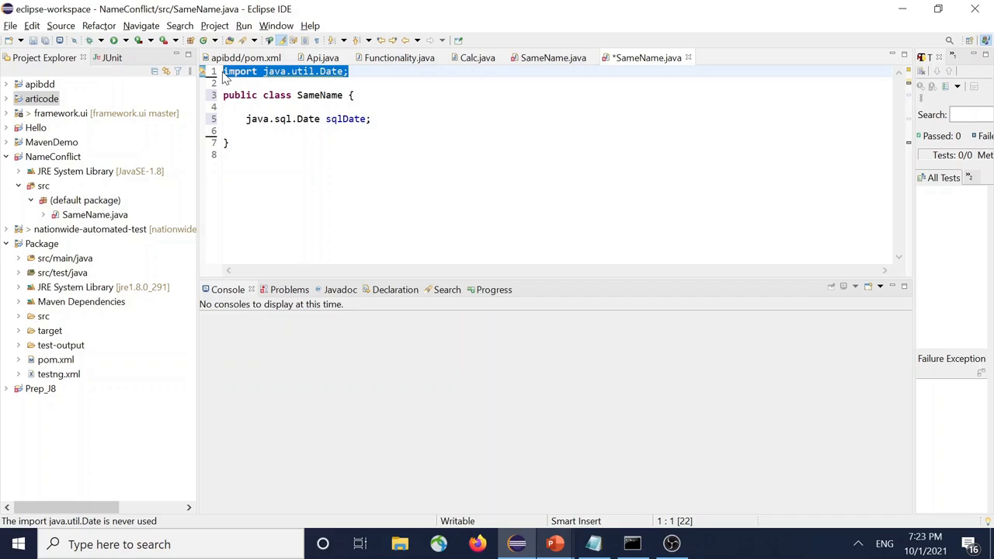
Delete the java.util.Date import and declare a fully qualified 'java.util.Date Date;' field above sqlDate
{"action": "key", "text": "Delete"}
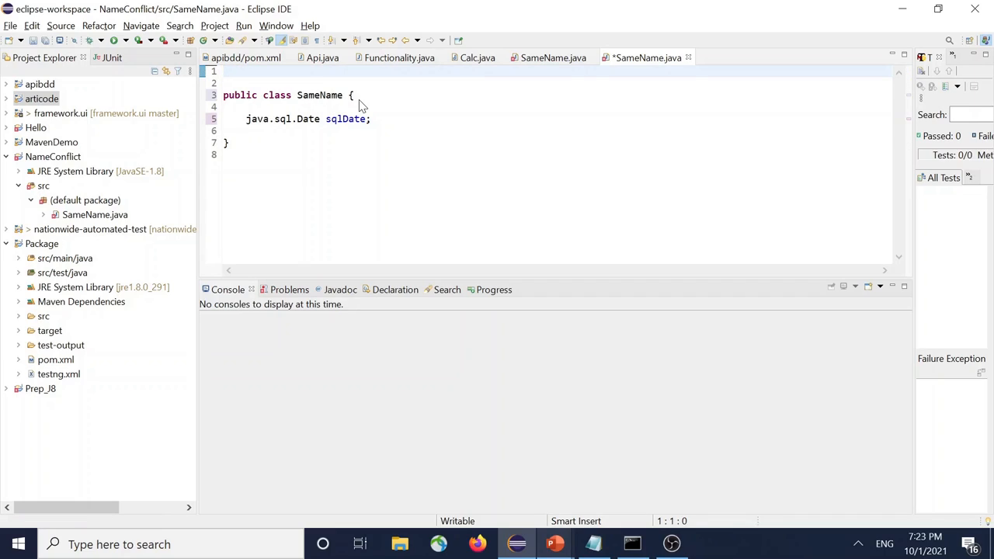
{"action": "key", "text": "Enter"}
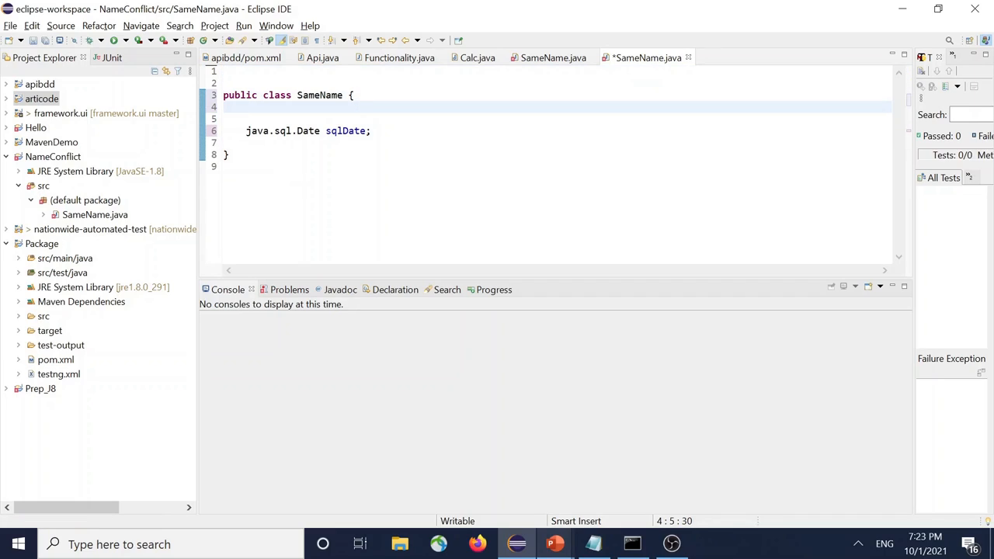
{"action": "type", "text": "java."}
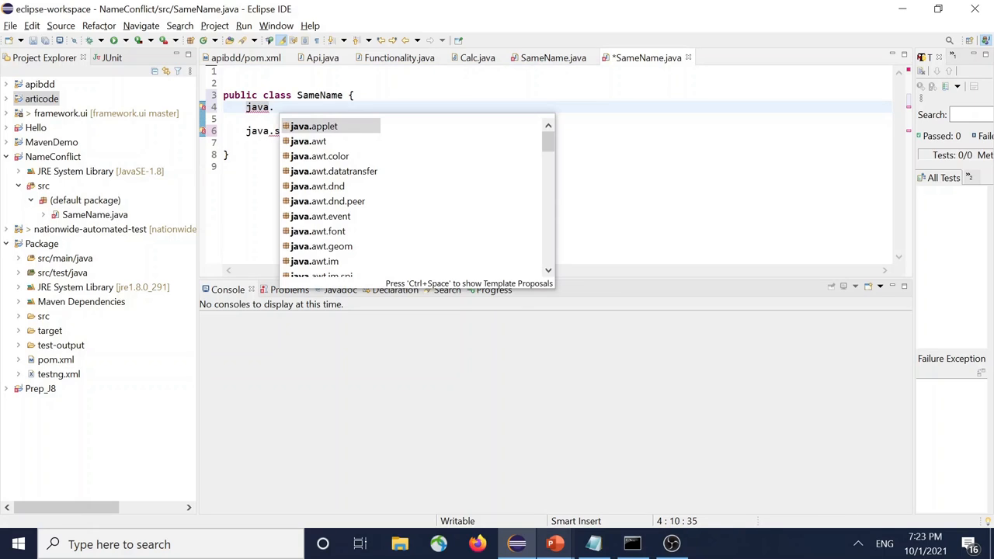
{"action": "type", "text": "util."}
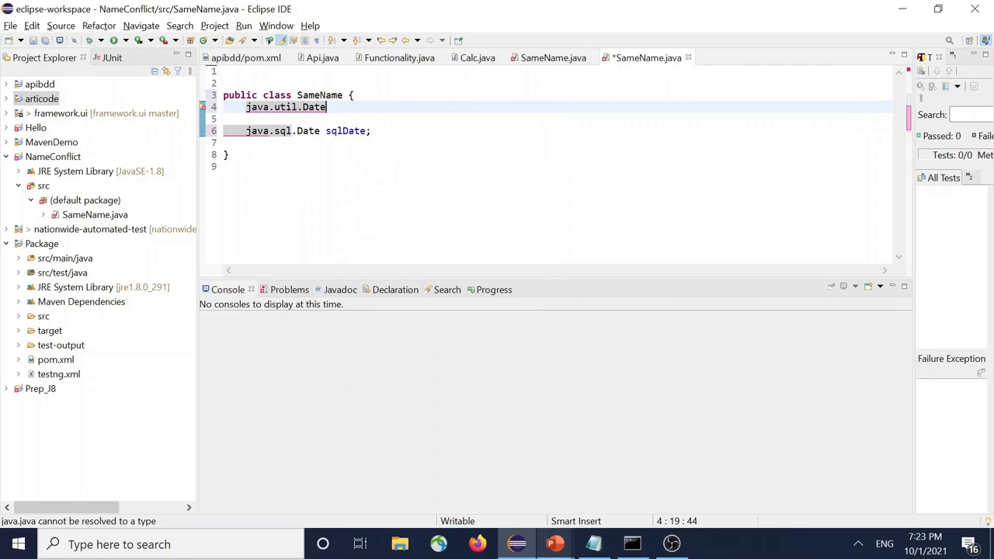
{"action": "type", "text": "Date"}
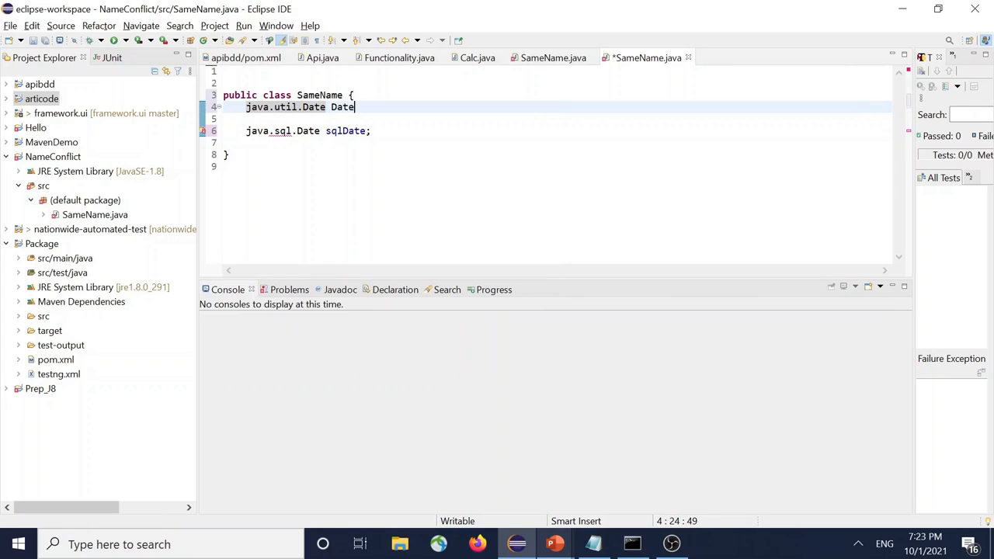
{"action": "type", "text": ";"}
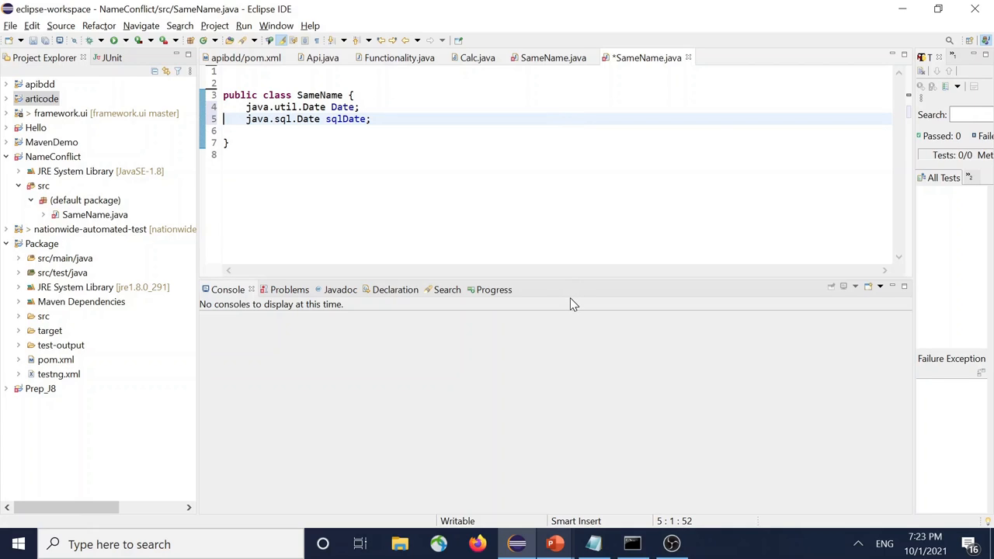
{"action": "mouse_move", "coordinate": [553, 544]}
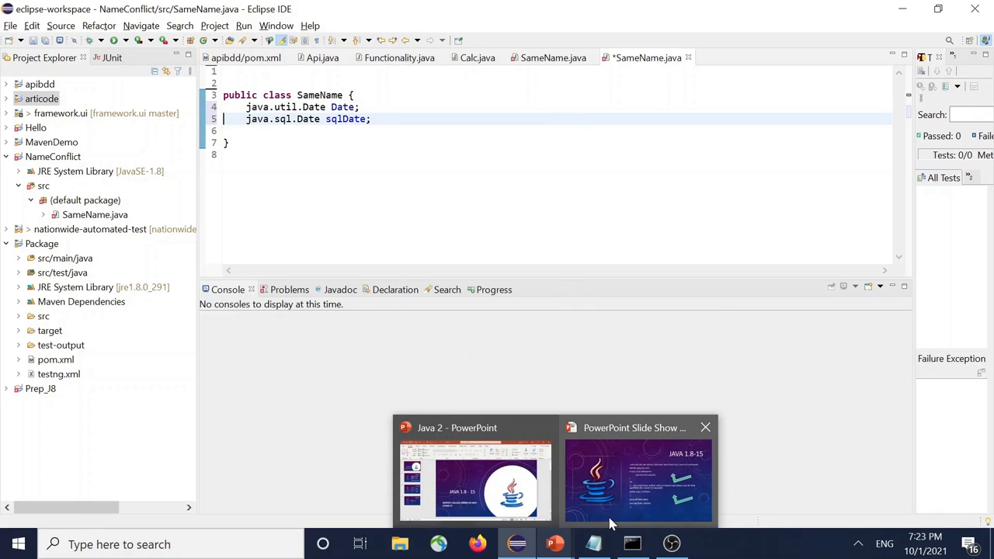